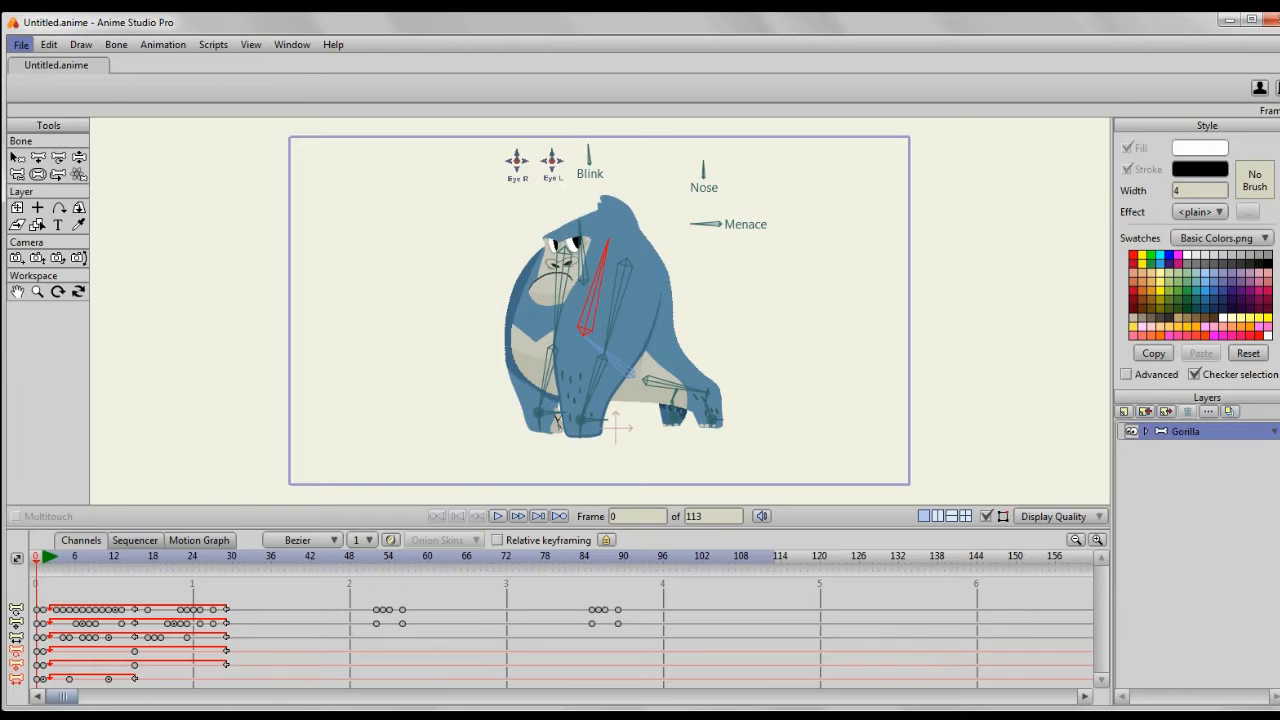
# Open Gully Clean Up.anime from recent files, triggering the missing gully_optimized.psd warning.
pyautogui.click(20, 44)
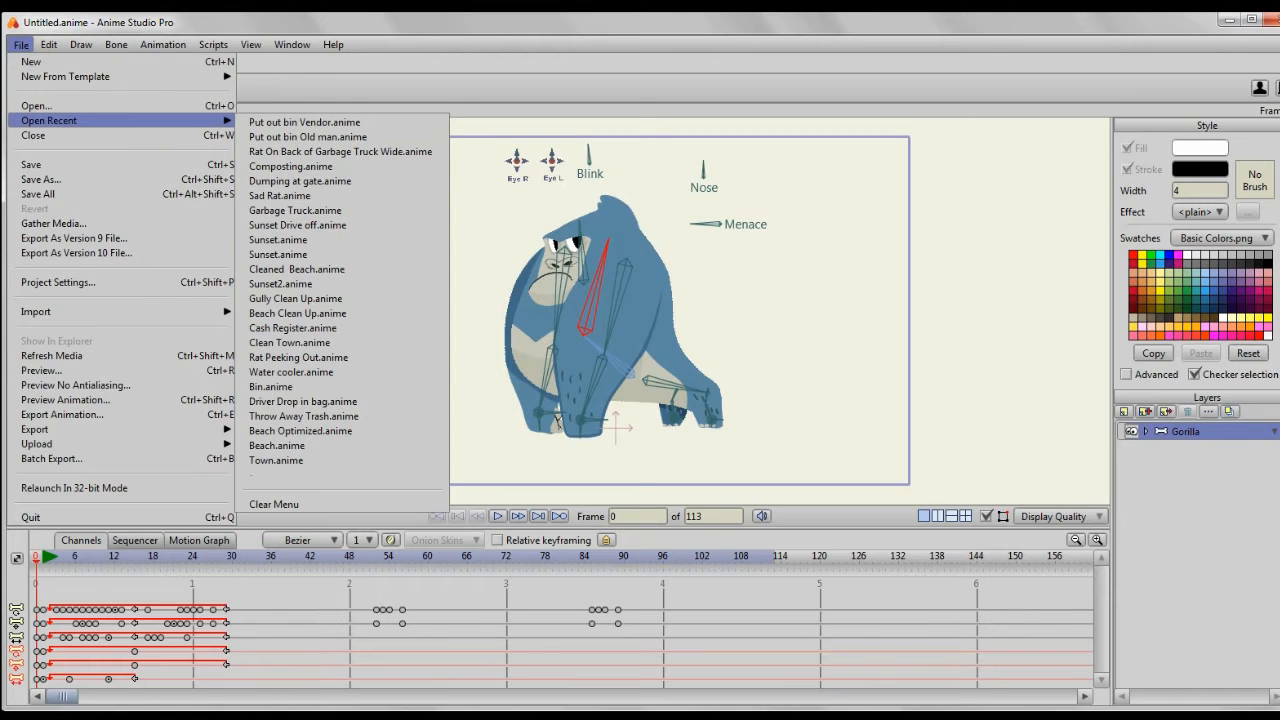
pyautogui.moveTo(280, 284)
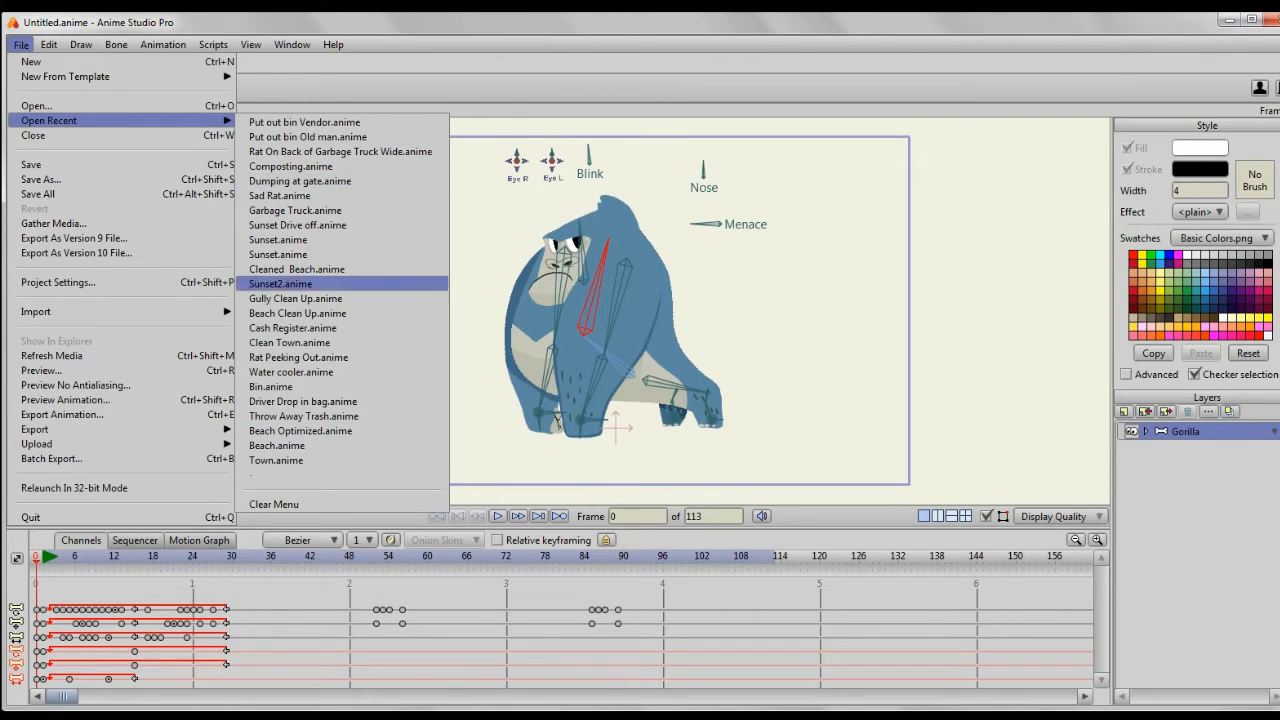
pyautogui.click(280, 284)
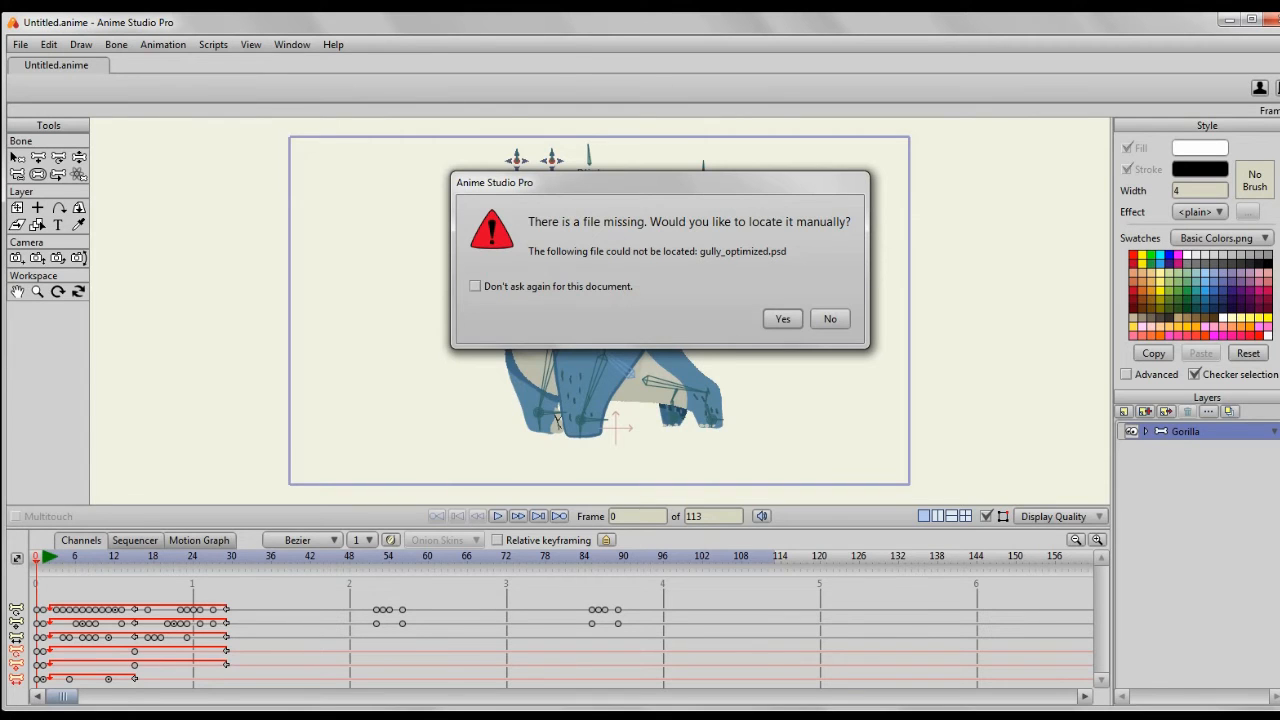
# Locate the missing image manually, choosing gully_optimized PSD from the Optimized psd 2 folder.
pyautogui.click(782, 318)
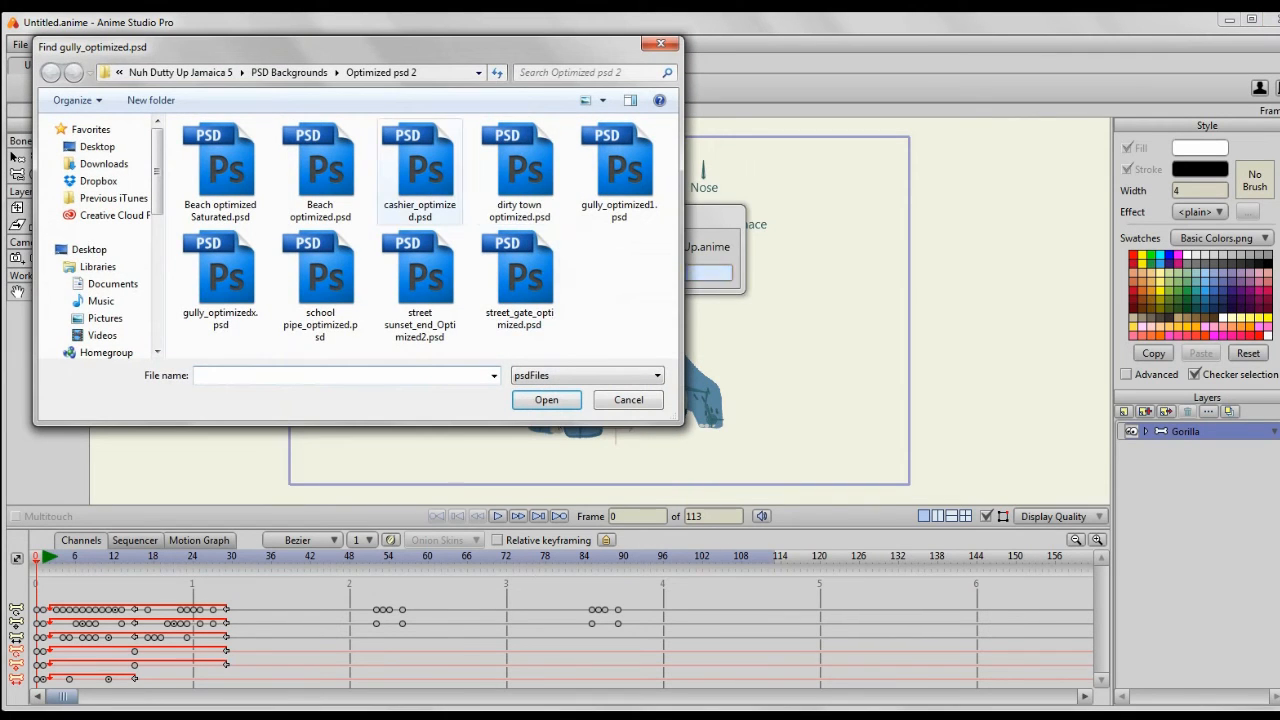
pyautogui.click(620, 170)
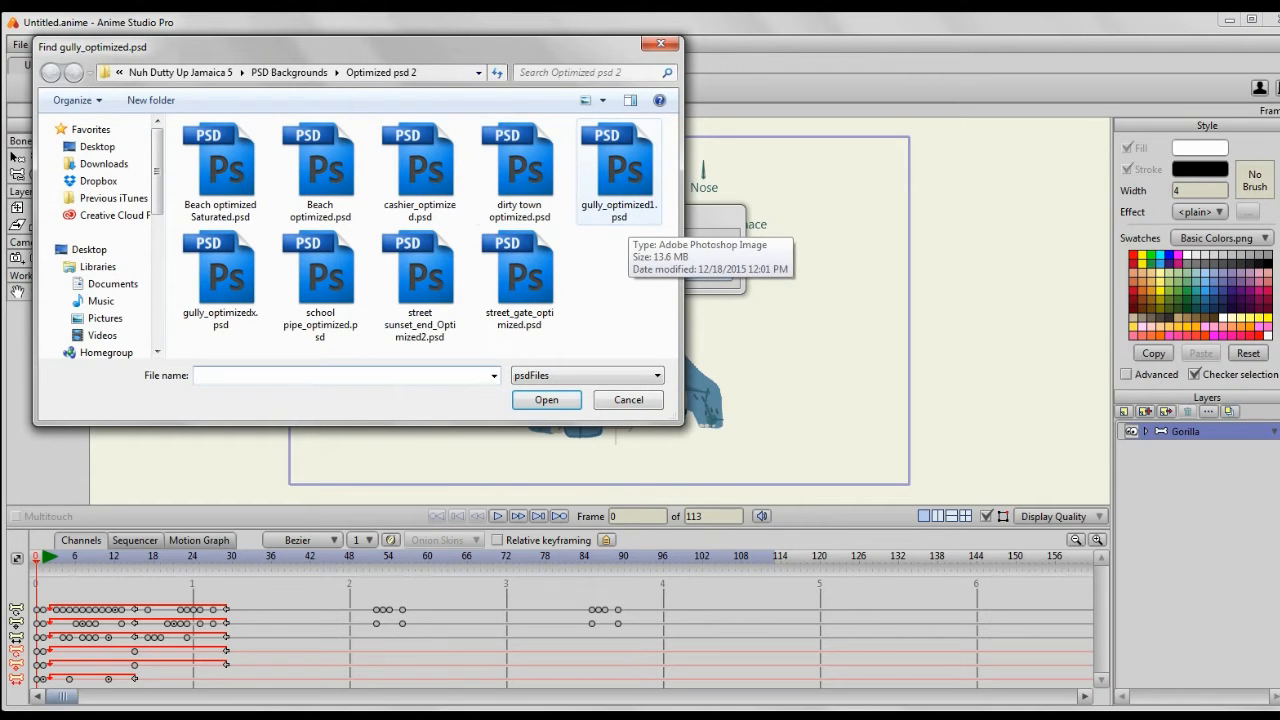
pyautogui.click(618, 170)
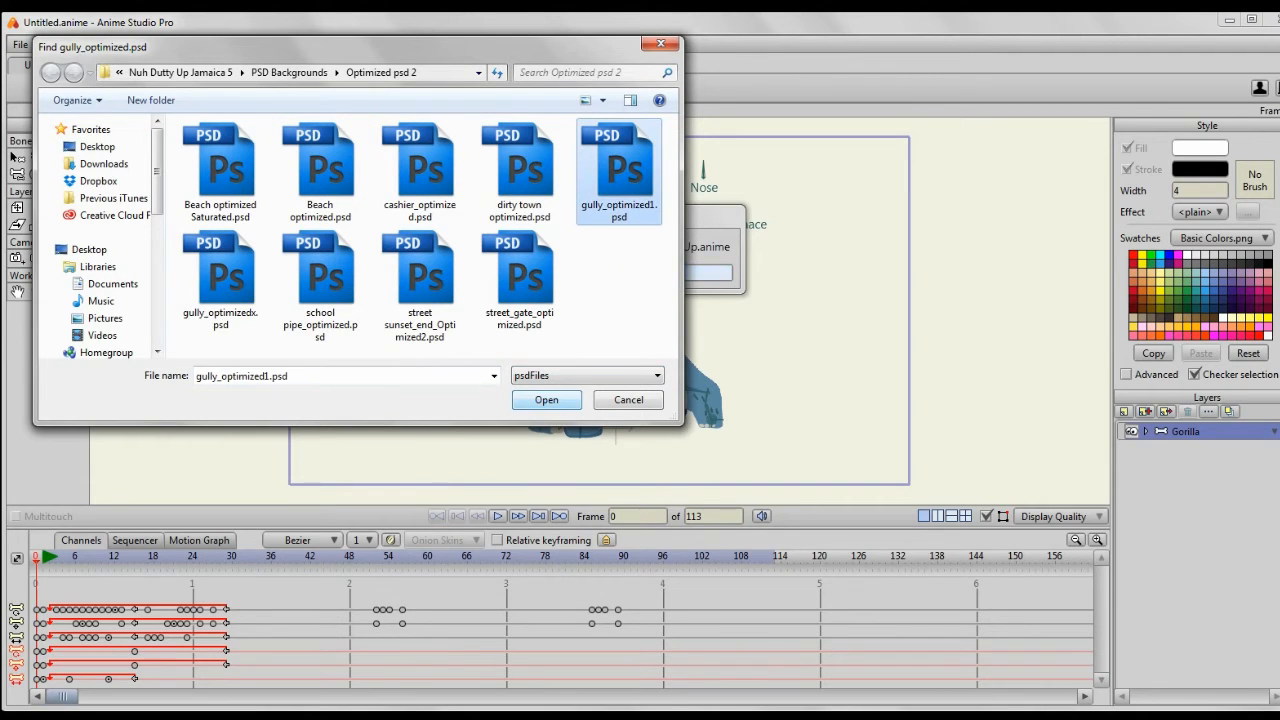
pyautogui.click(546, 400)
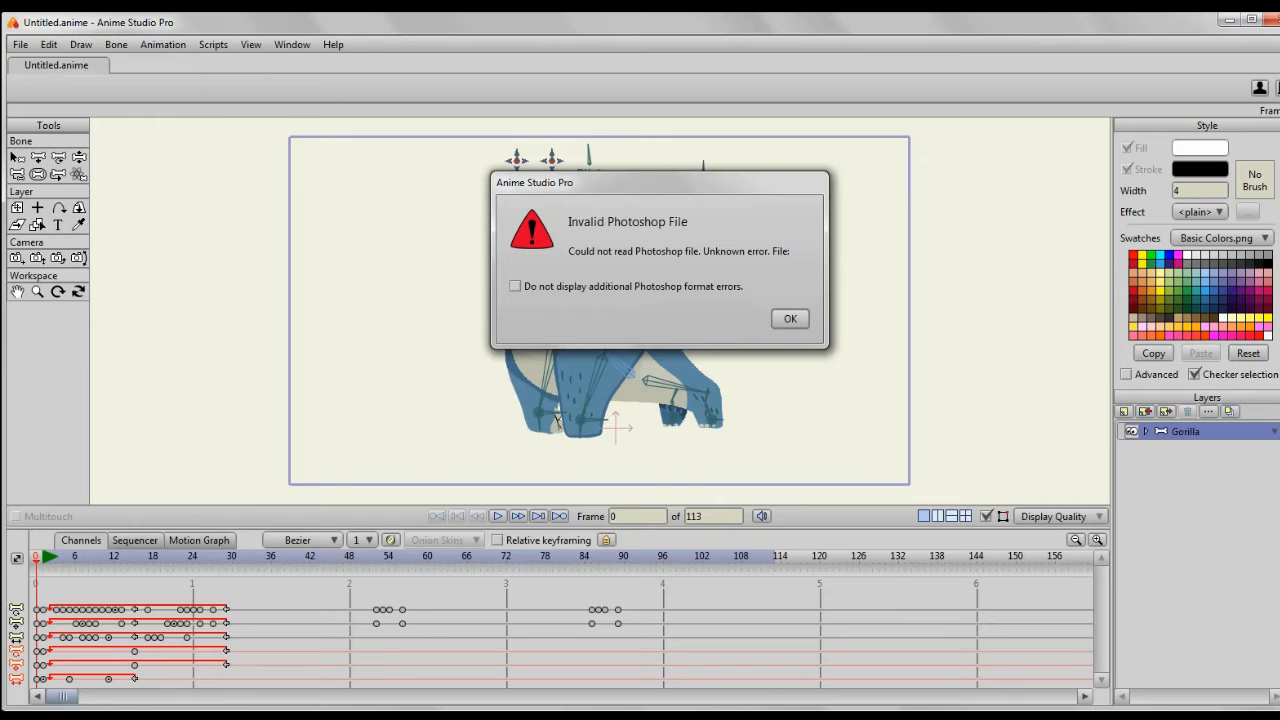
# Dismiss the Invalid Photoshop File alert and close the frozen Anime Studio Pro.
pyautogui.click(788, 318)
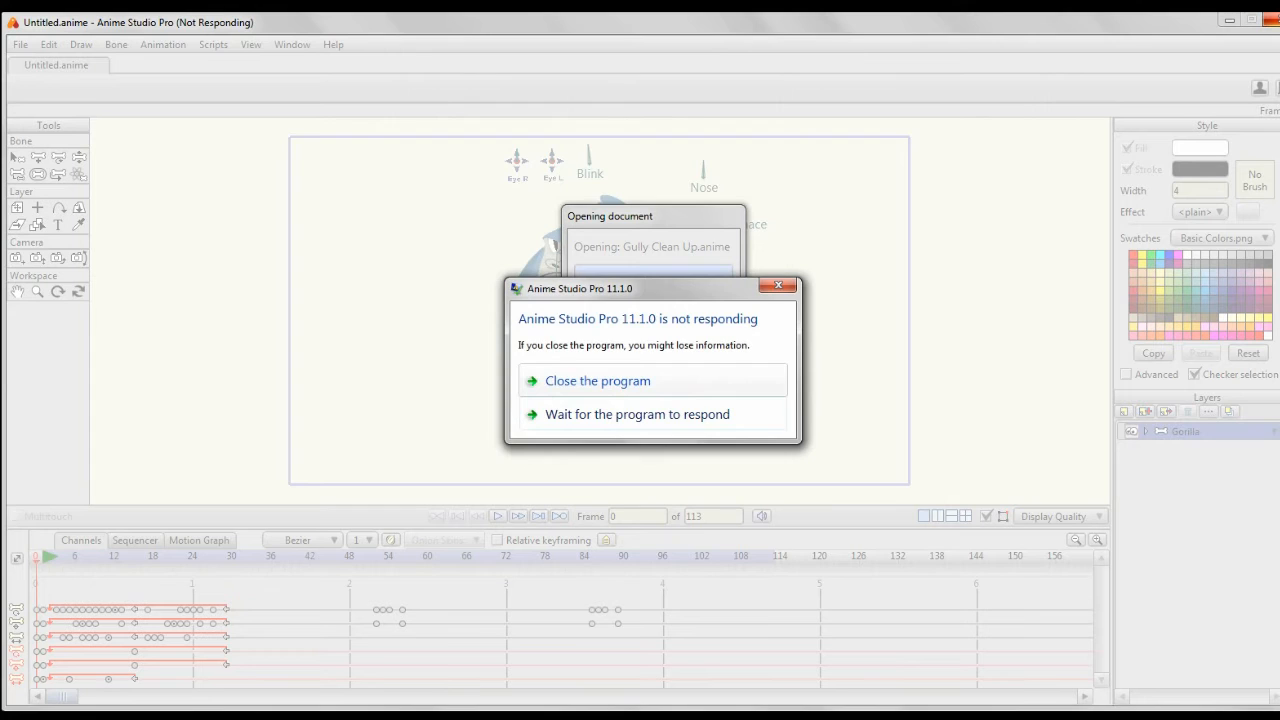
pyautogui.click(636, 414)
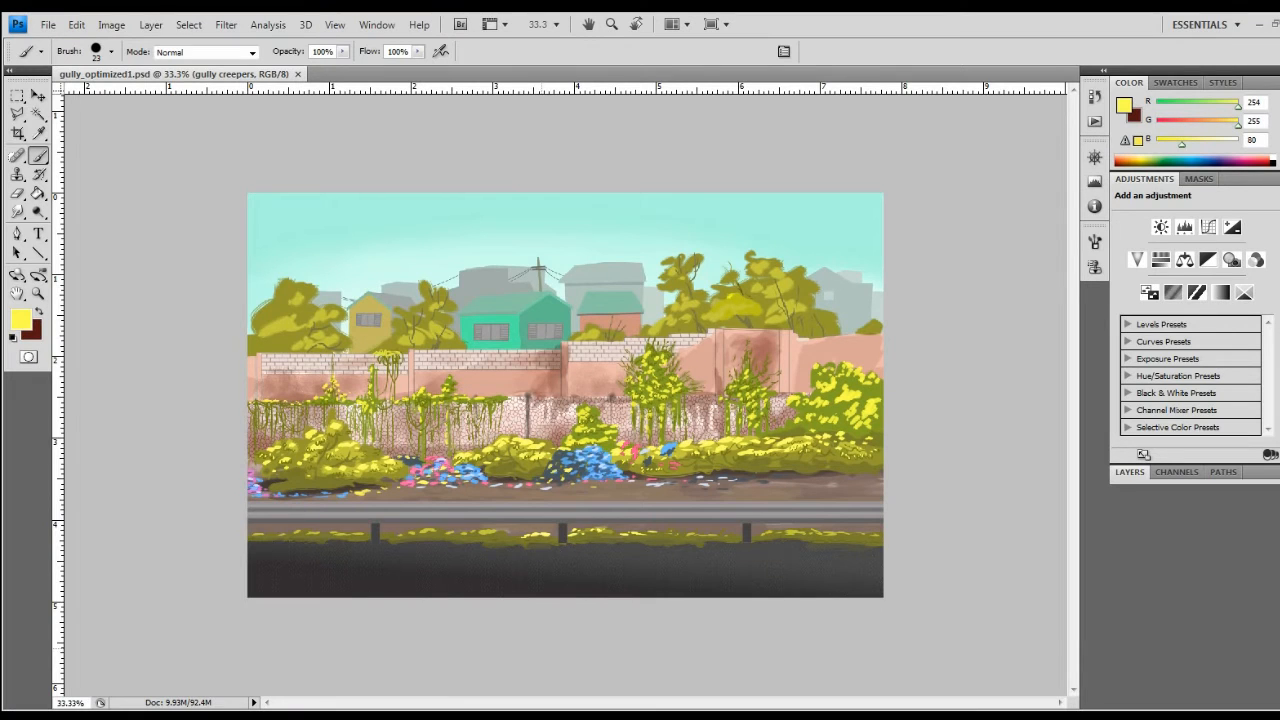
# Show the Layers panel for the gully background with its Hue/Saturation adjustment.
pyautogui.click(1128, 472)
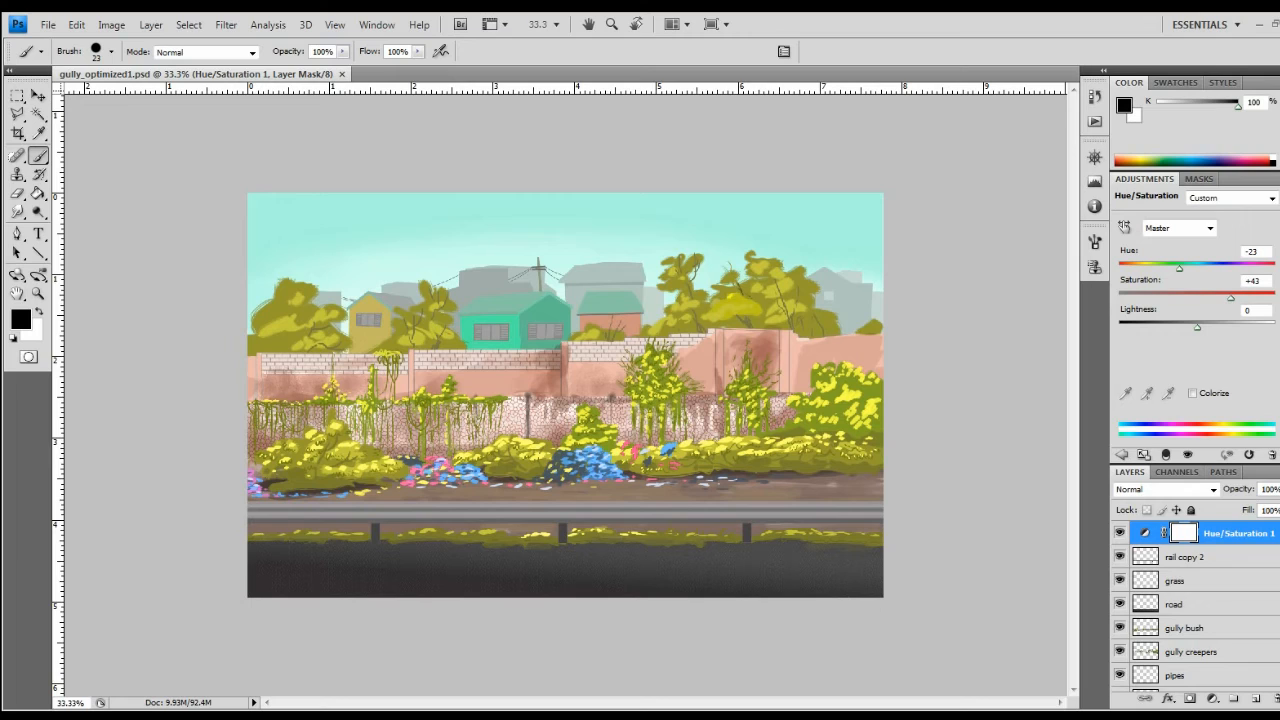
# Hide the road layers, merge the visible layers and close the gully file.
pyautogui.click(1120, 556)
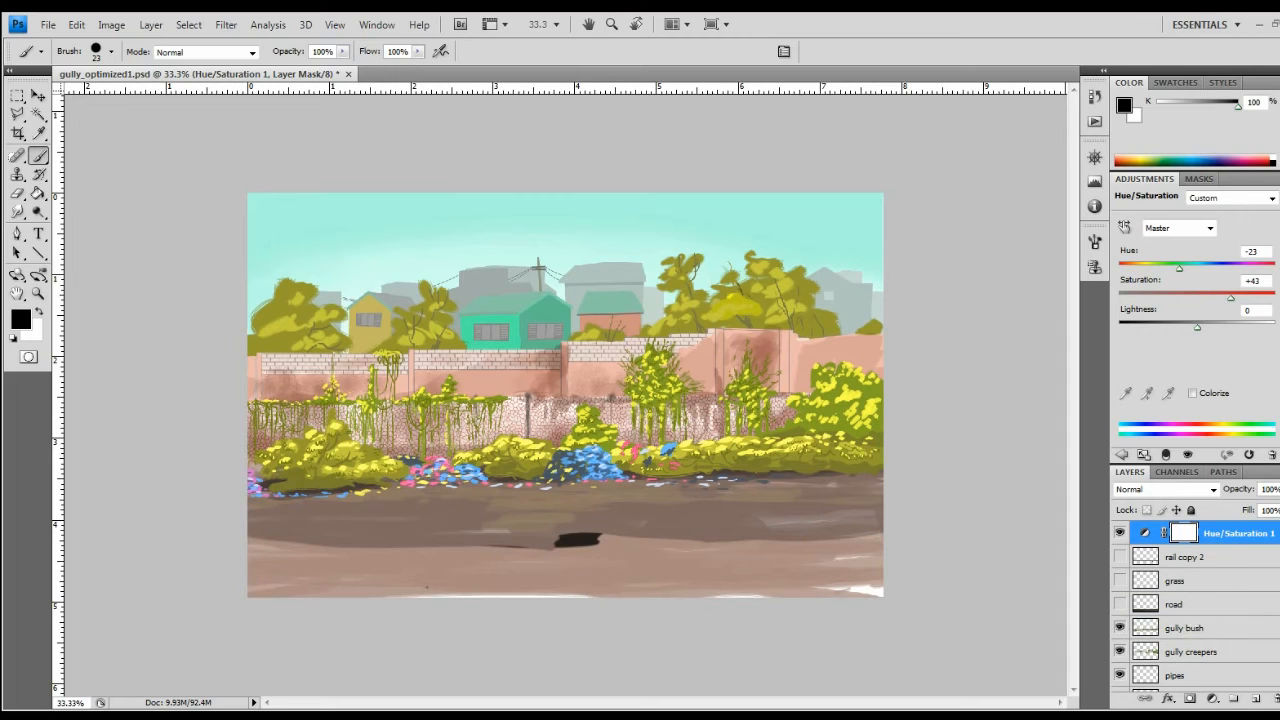
pyautogui.rightClick(1238, 532)
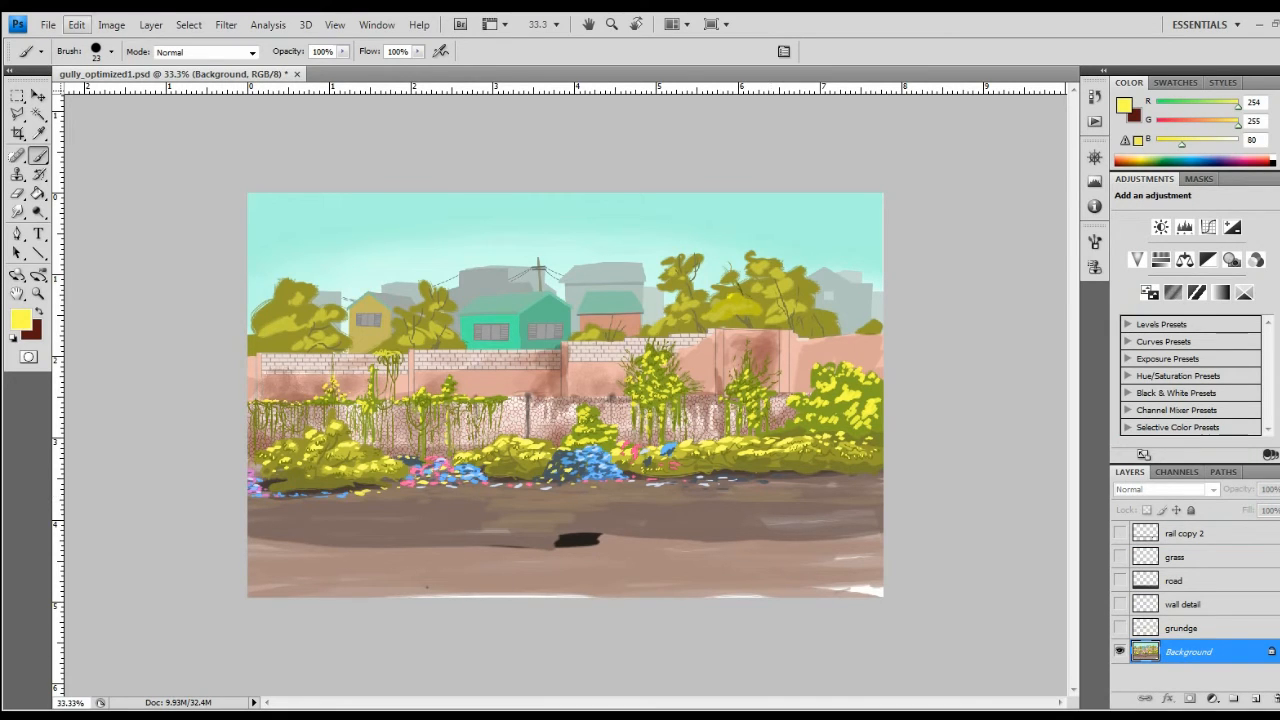
pyautogui.click(48, 24)
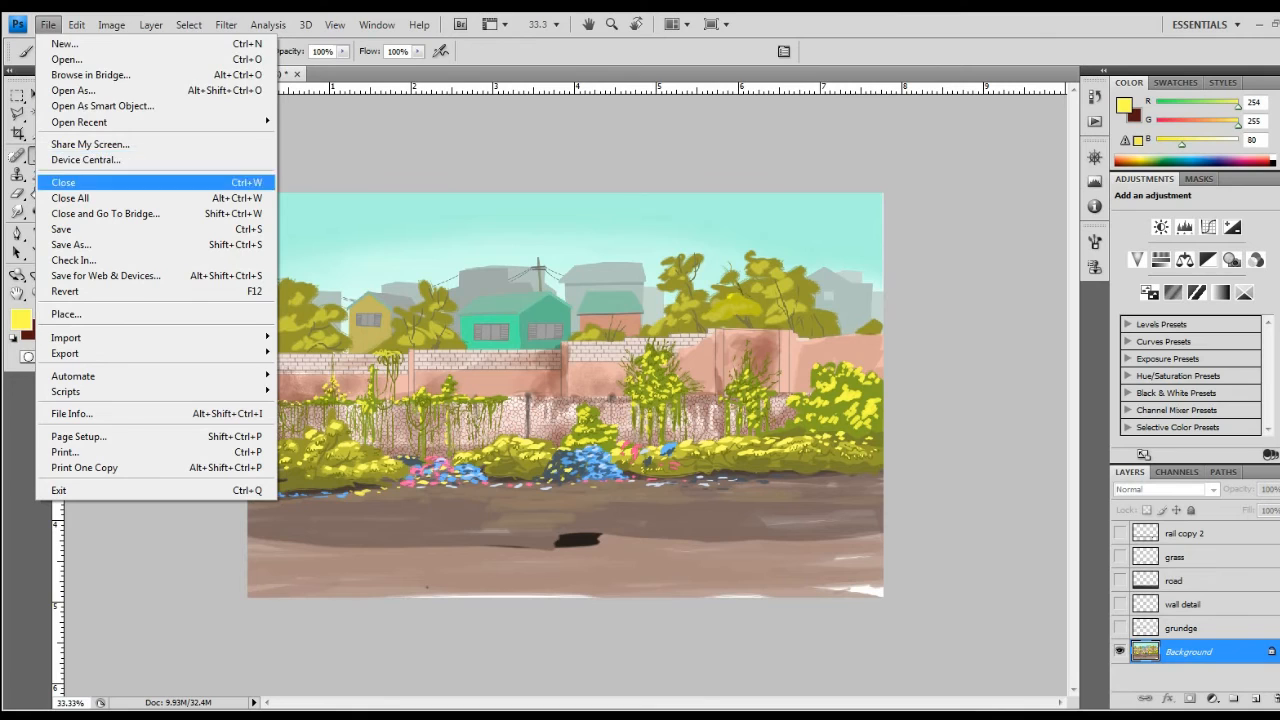
pyautogui.moveTo(60, 228)
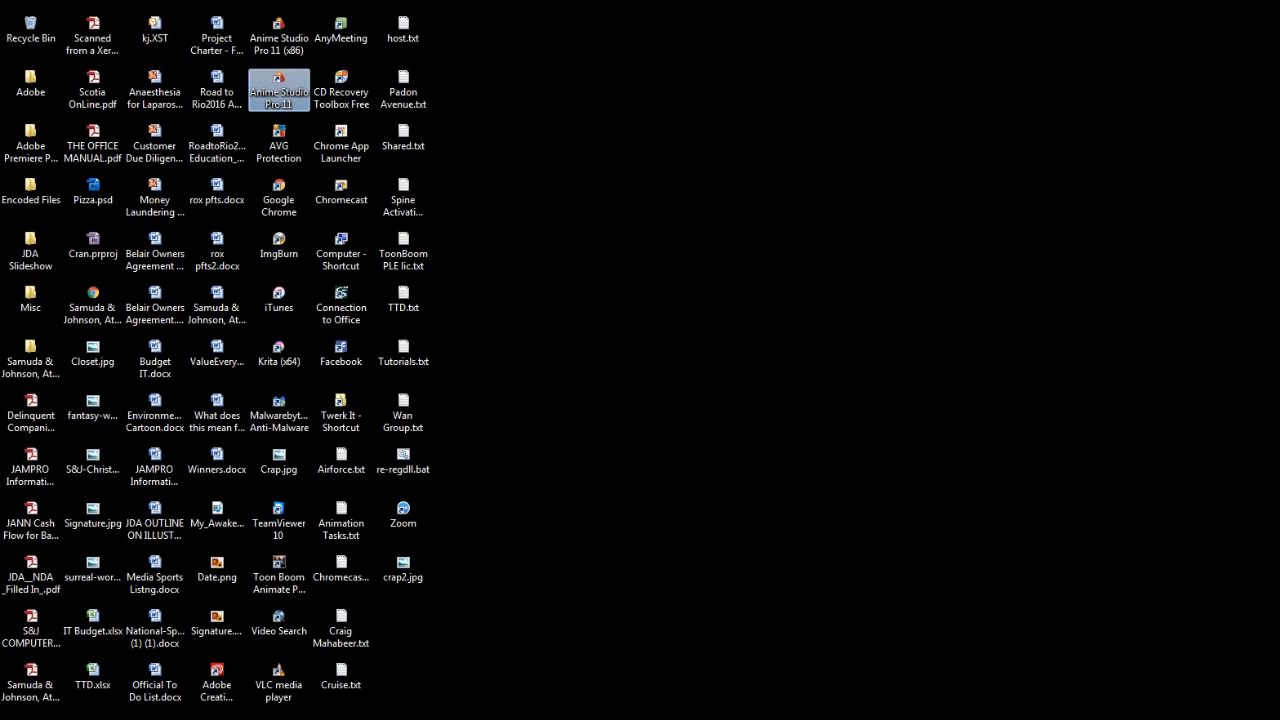
# Launch Anime Studio Pro 11 from its desktop shortcut.
pyautogui.doubleClick(278, 88)
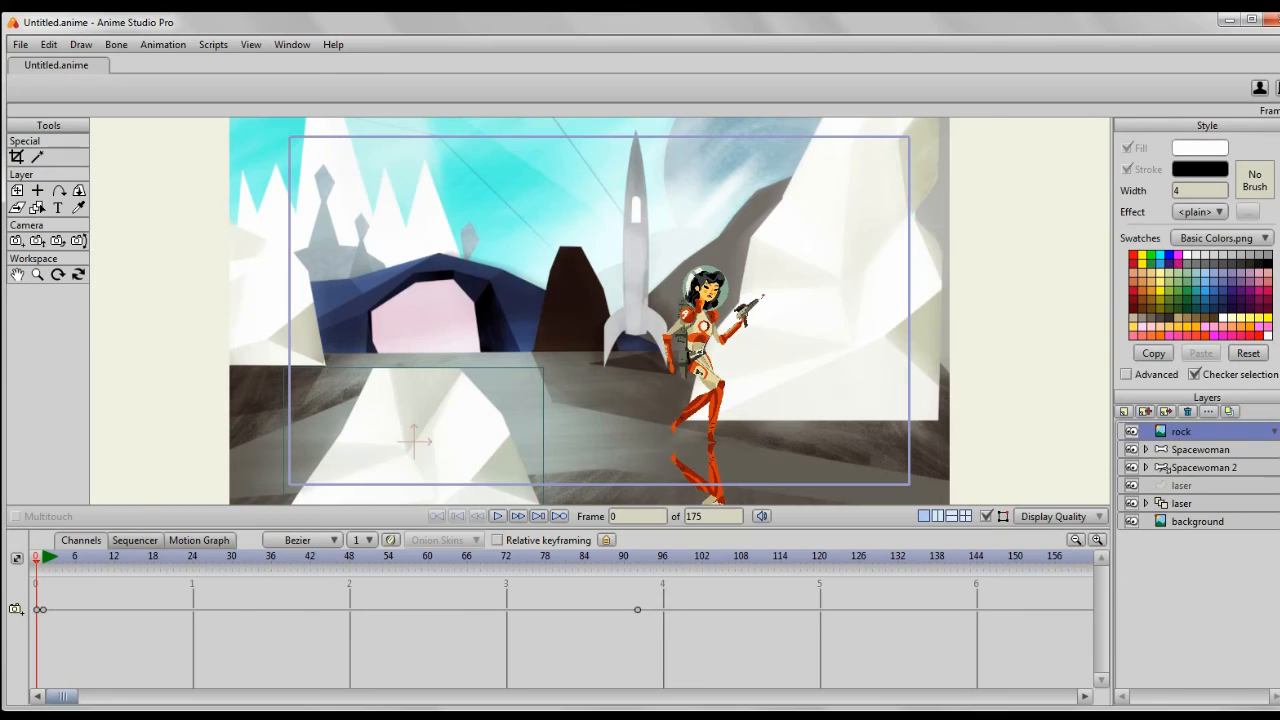
# Reopen Gully Clean Up.anime from the recent files list.
pyautogui.click(20, 44)
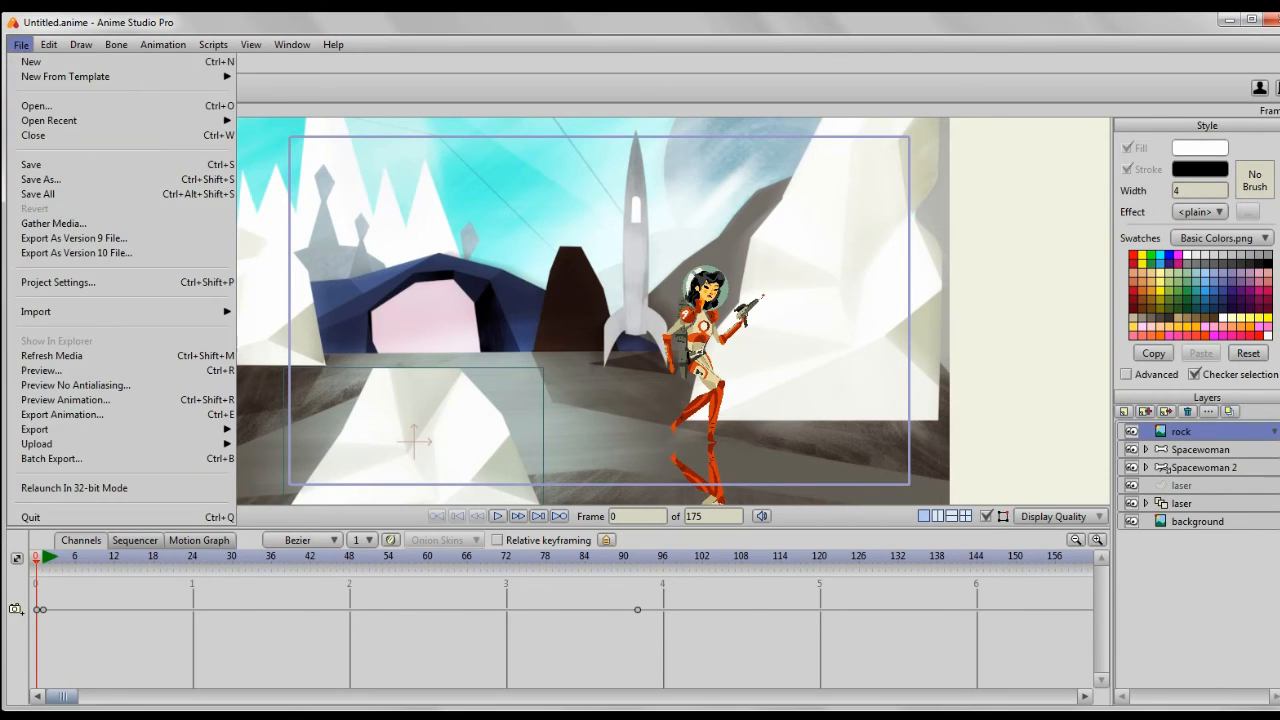
pyautogui.moveTo(64, 76)
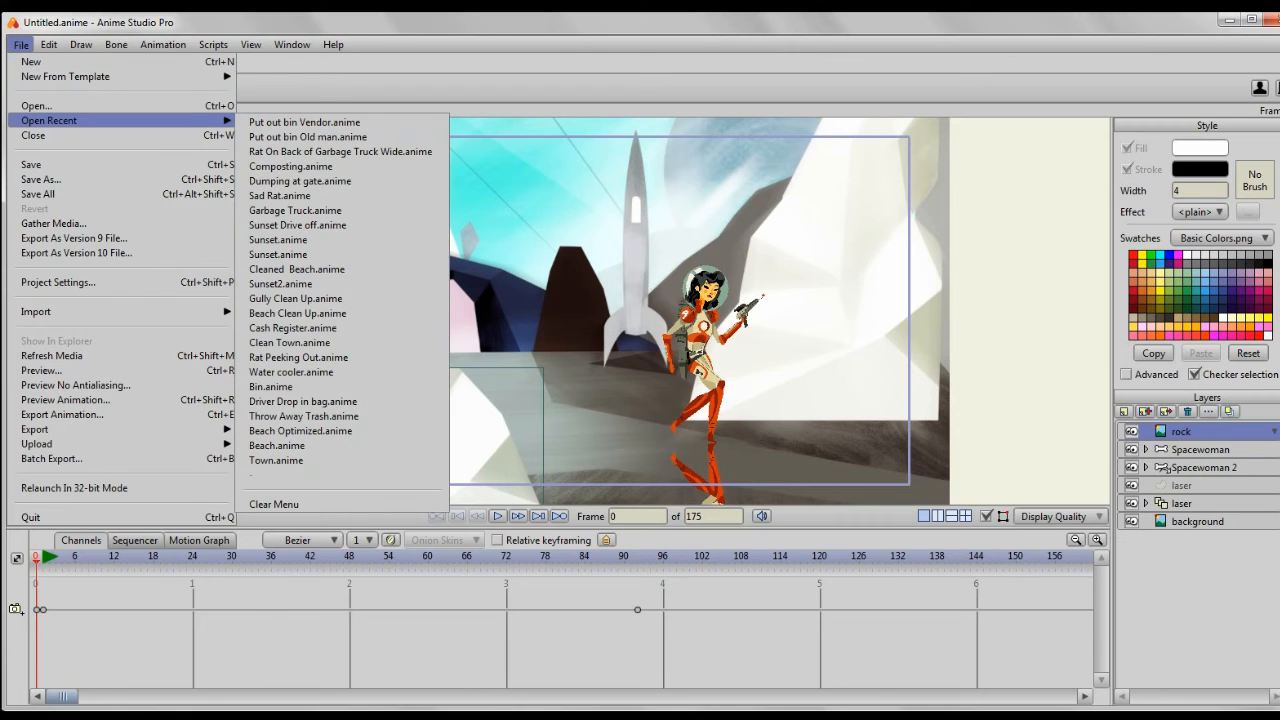
pyautogui.moveTo(278, 254)
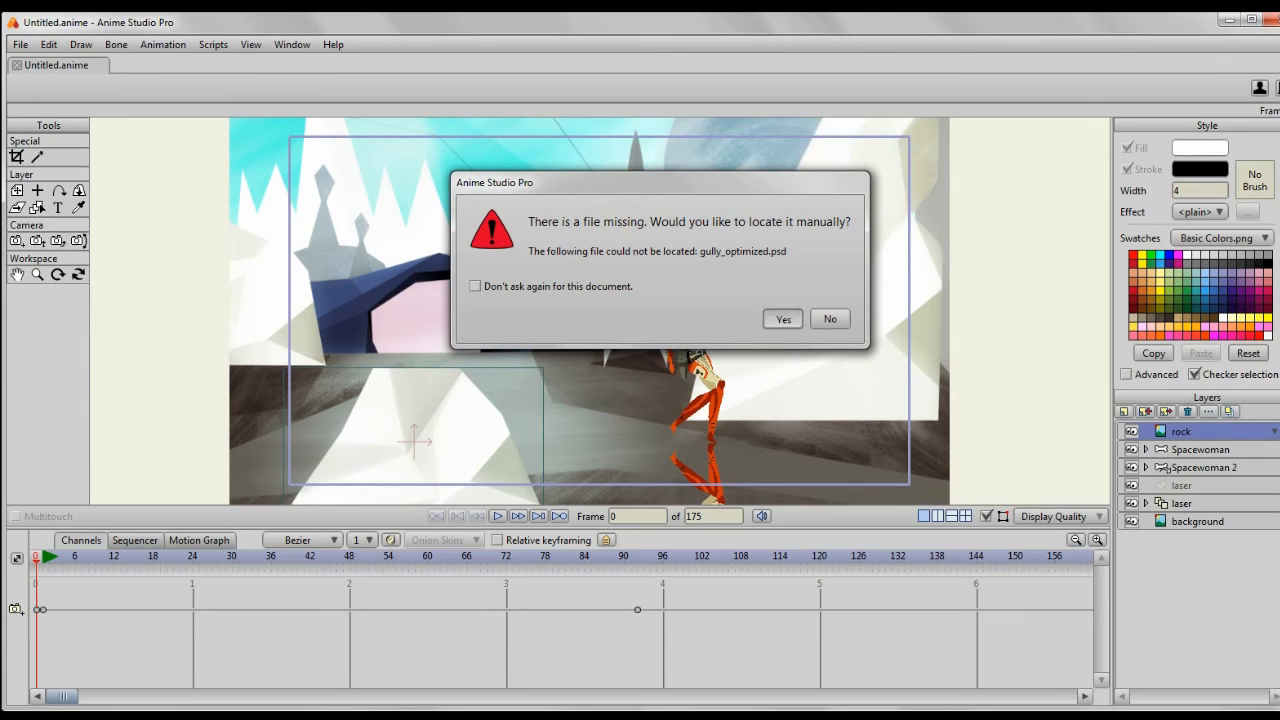
# Relink the missing background to gully_optimized PSD and accept the updated file paths notice.
pyautogui.click(782, 318)
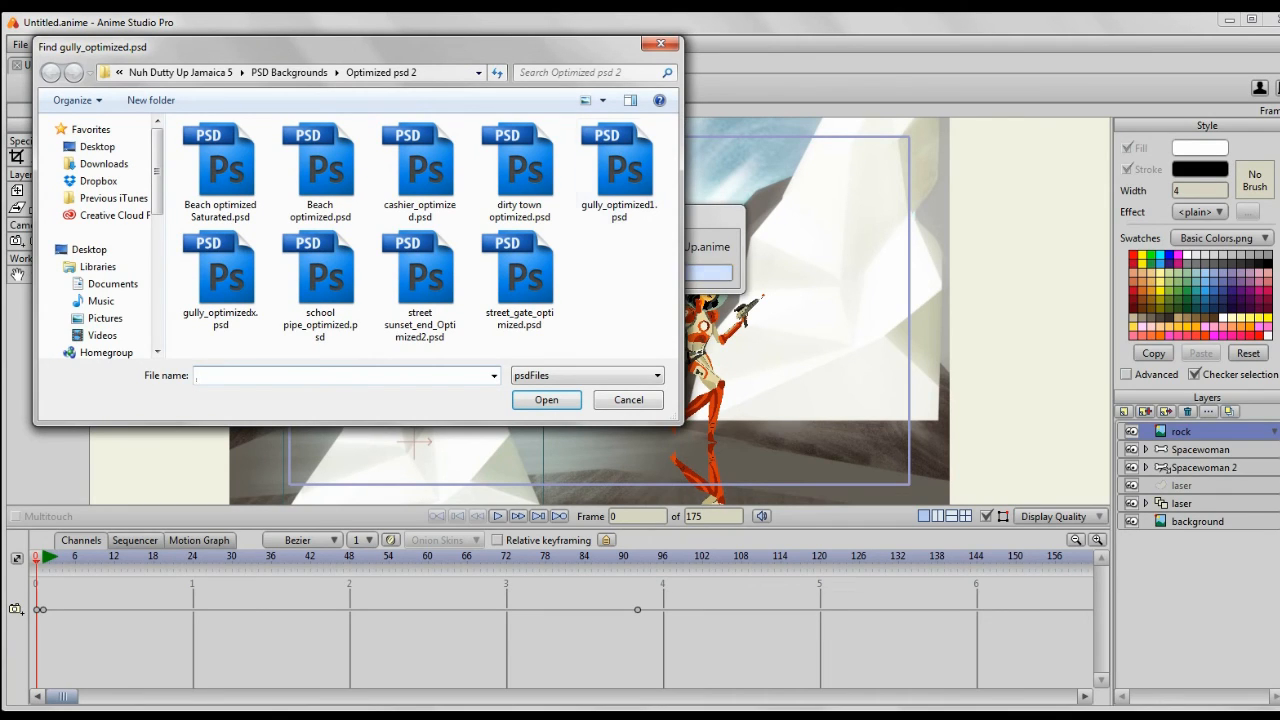
pyautogui.click(618, 170)
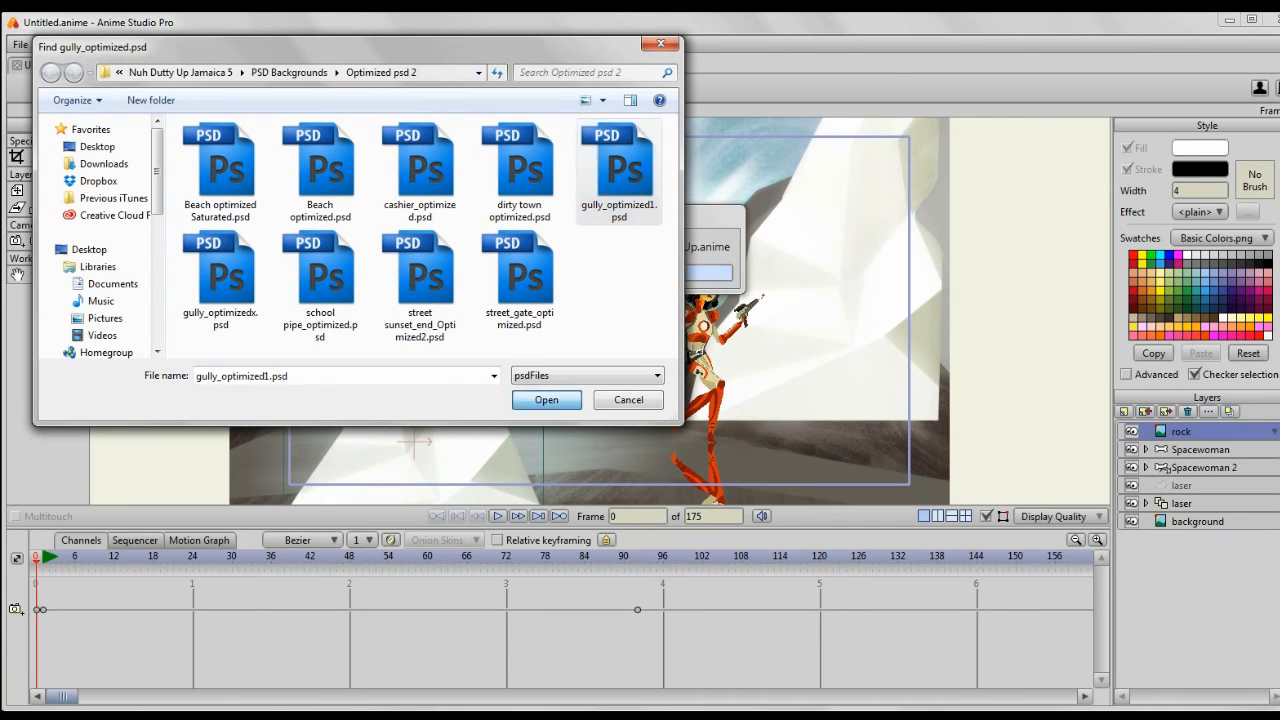
pyautogui.click(546, 400)
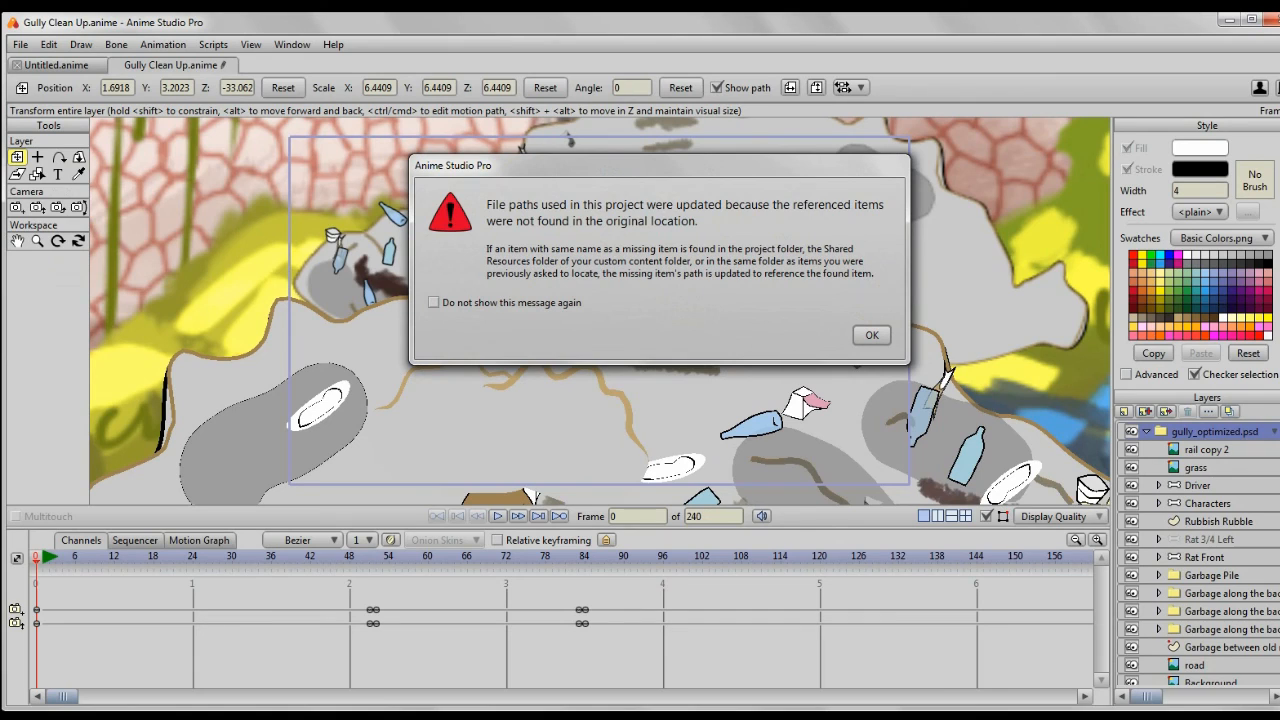
pyautogui.click(870, 334)
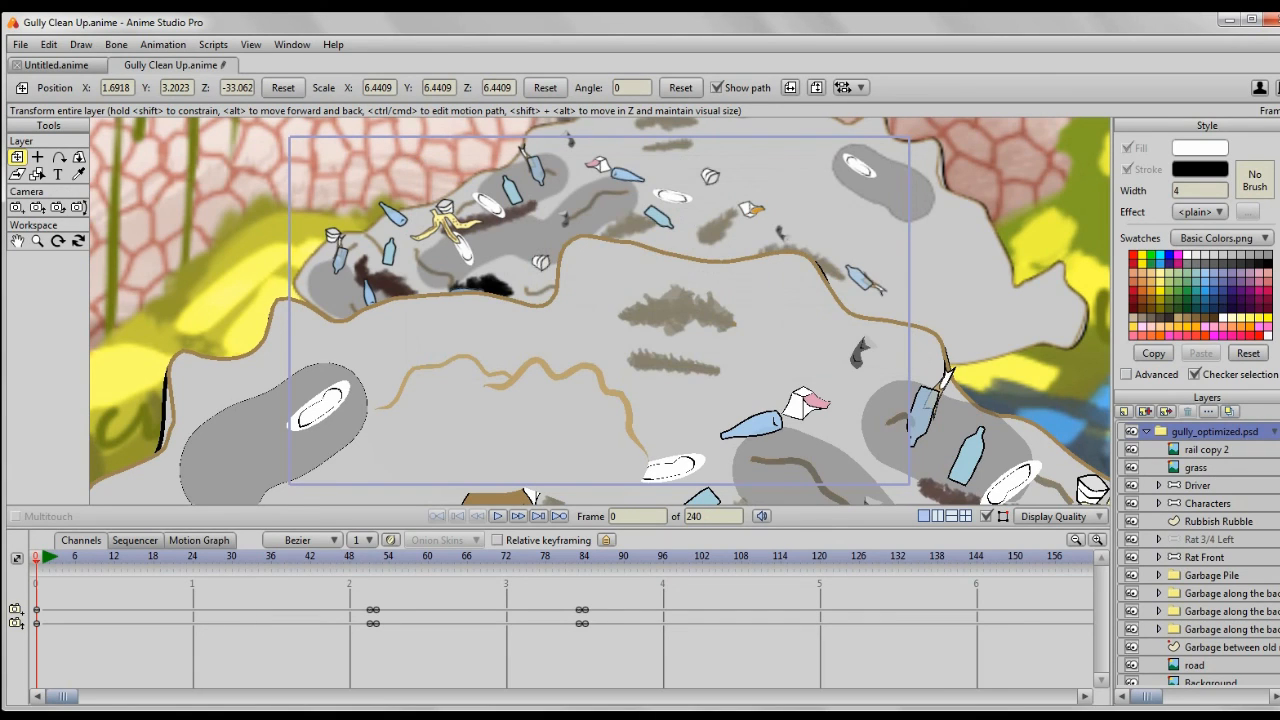